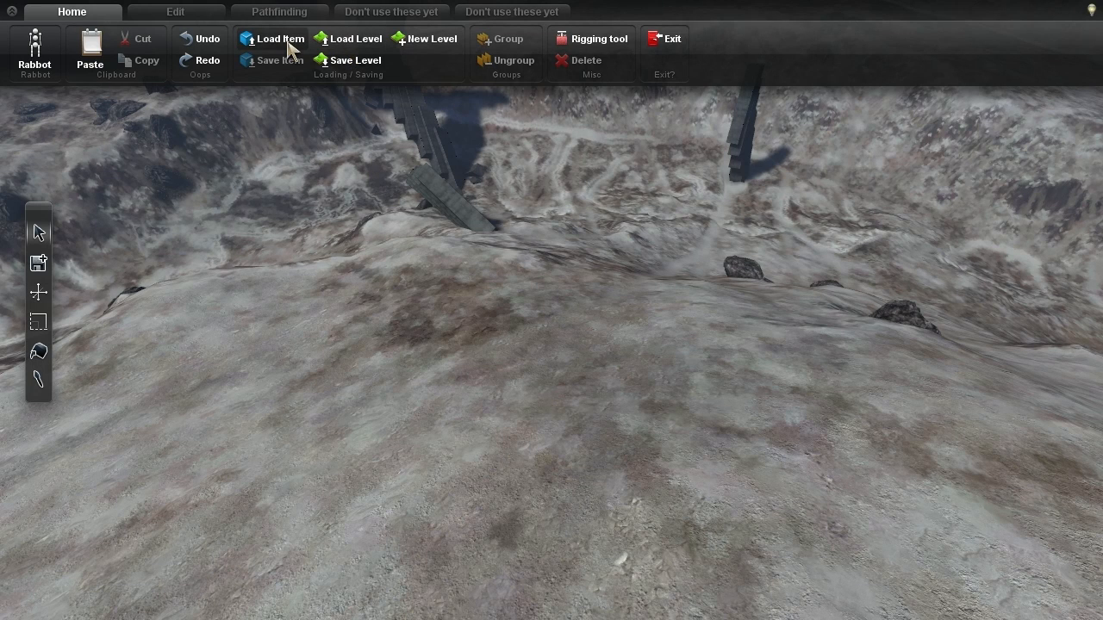
Switch to the Pathfinding tab to reveal the Nav Mesh tools.
click(271, 39)
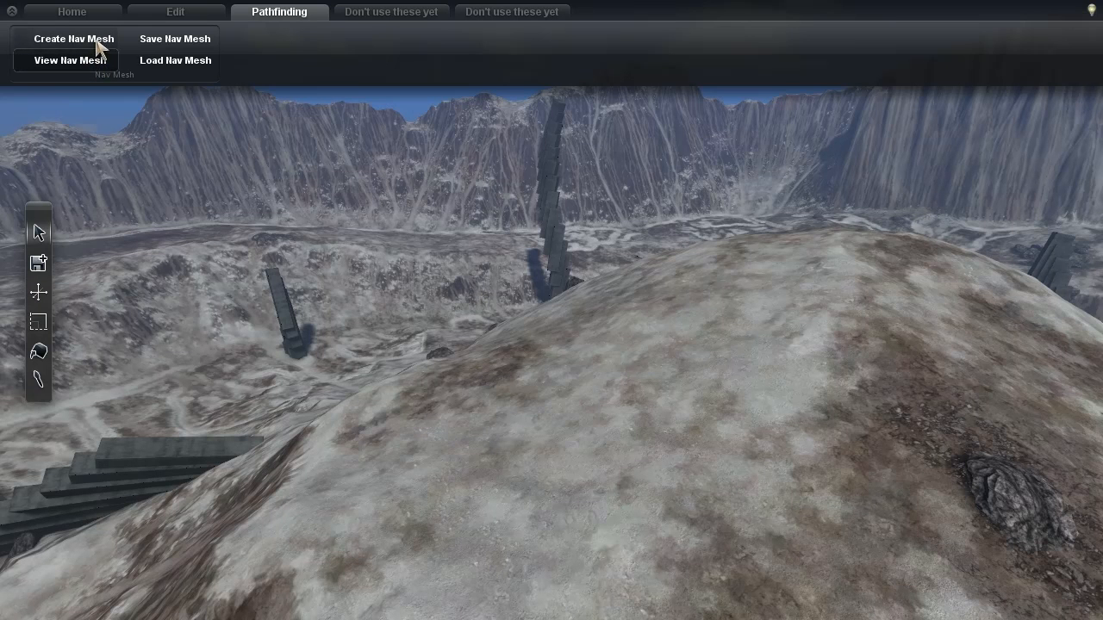
Create the level's navigation mesh and toggle its overlay to inspect it.
click(69, 60)
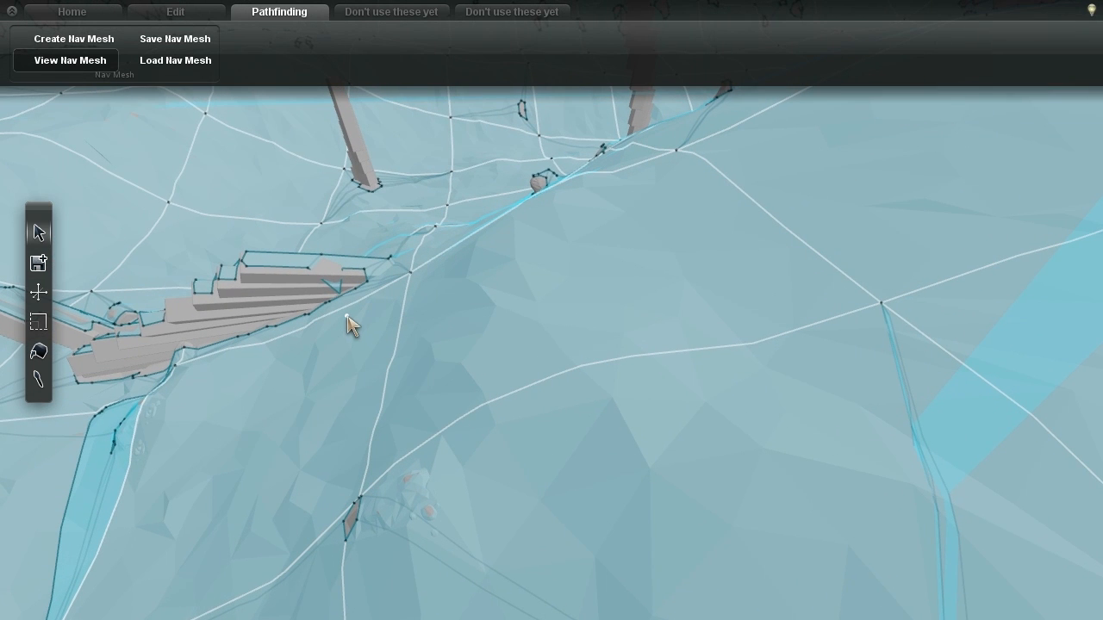
click(358, 340)
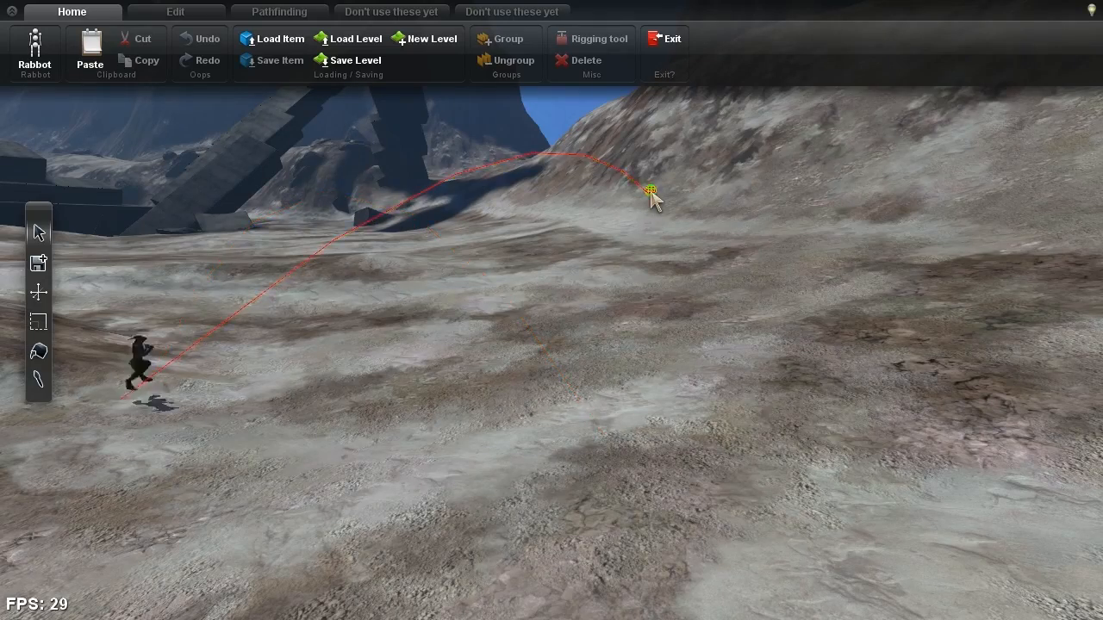
Set jump targets on the slope, the ground, and the stone block's base so the rabbit leaps to each.
drag(650, 188, 859, 271)
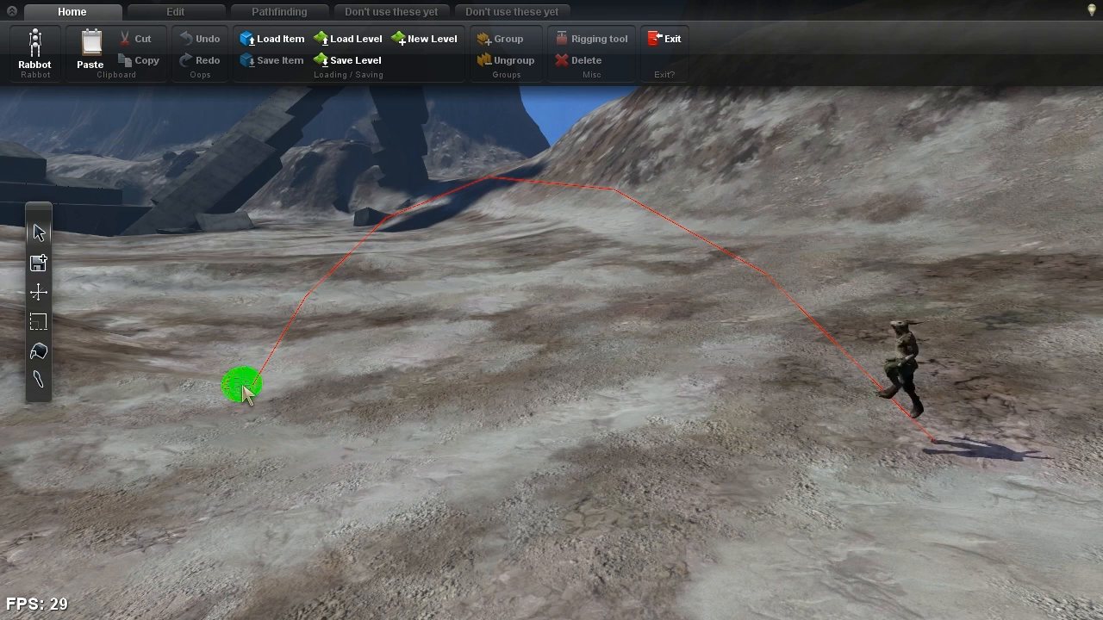
drag(239, 386, 410, 391)
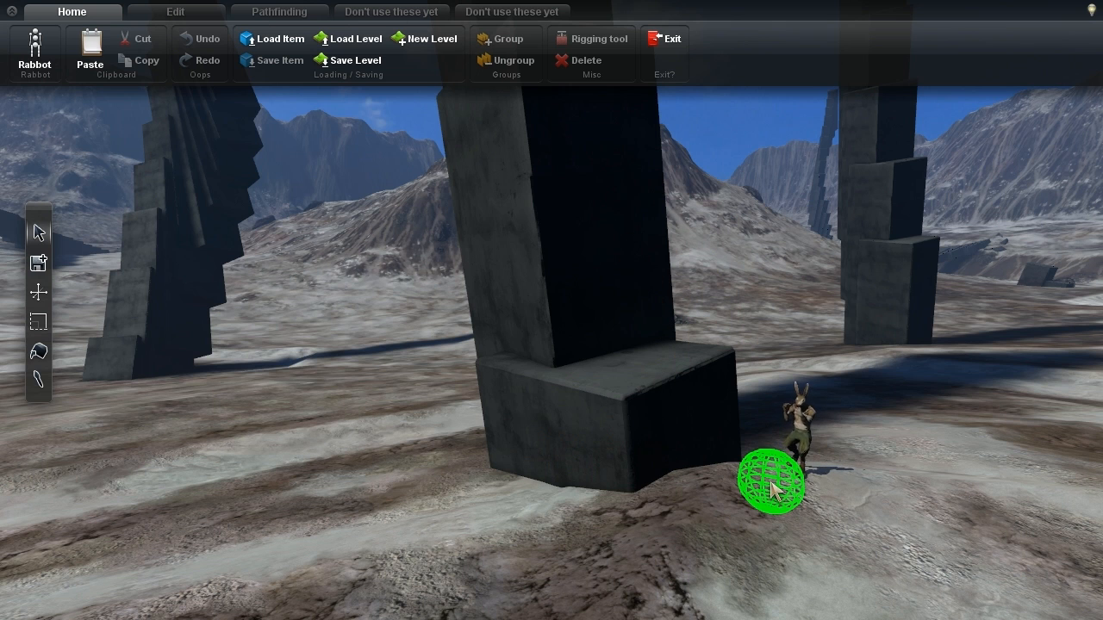
drag(771, 483, 642, 366)
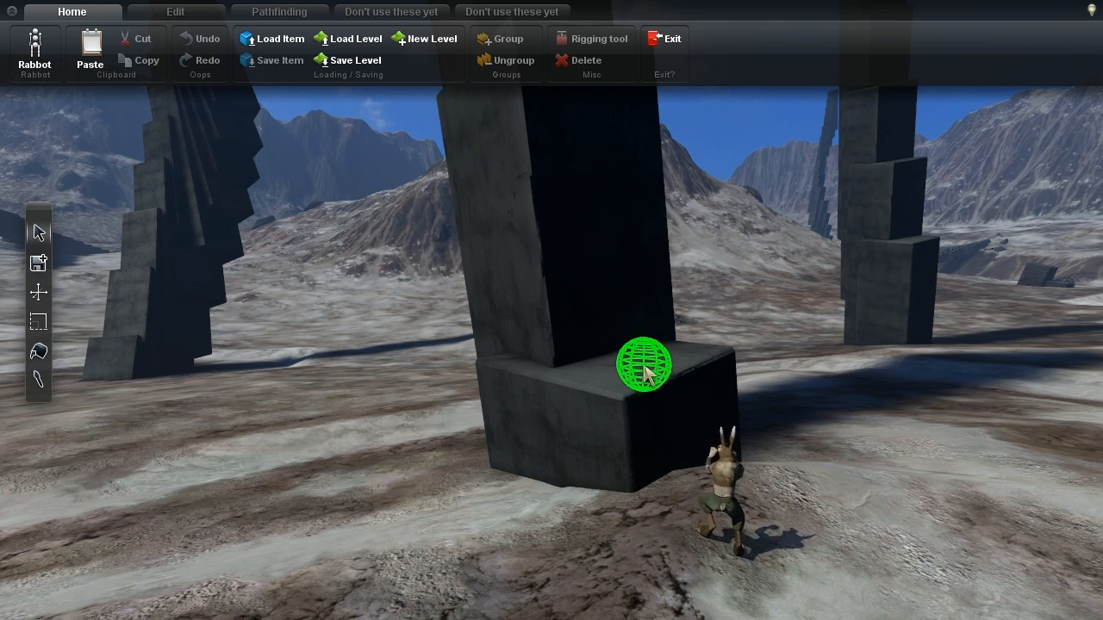